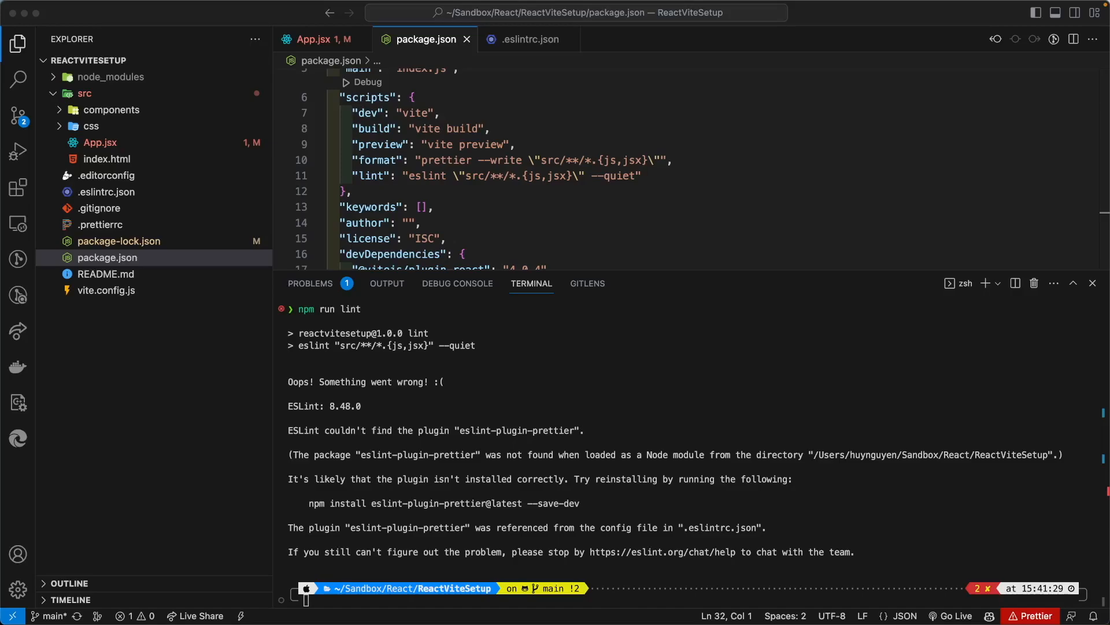
{"action": "mouse_move", "coordinate": [699, 47]}
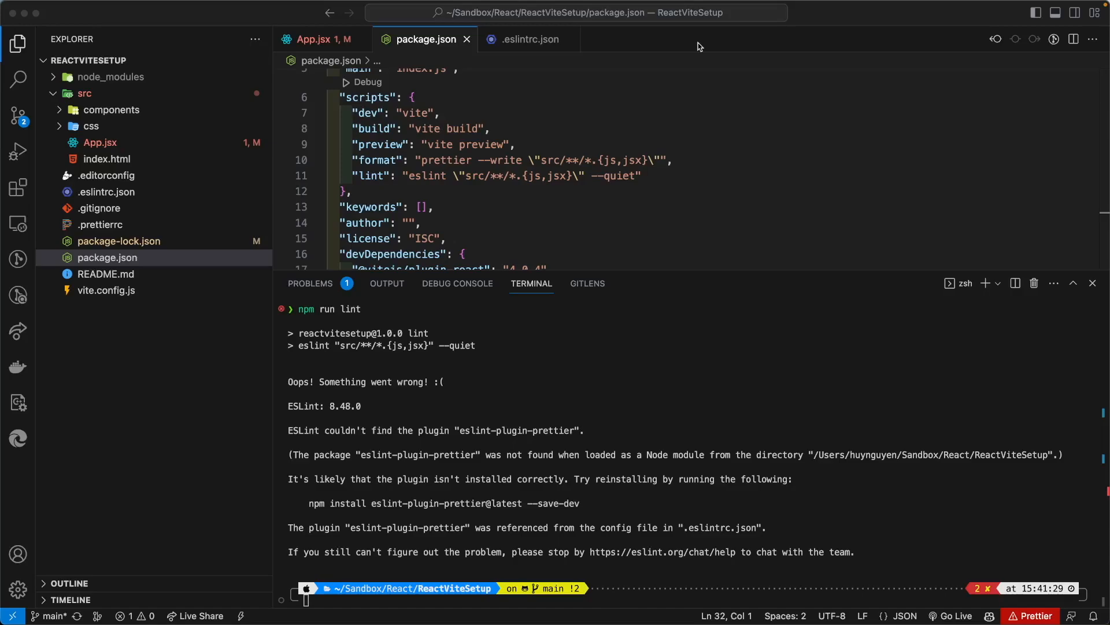
{"action": "mouse_move", "coordinate": [459, 74]}
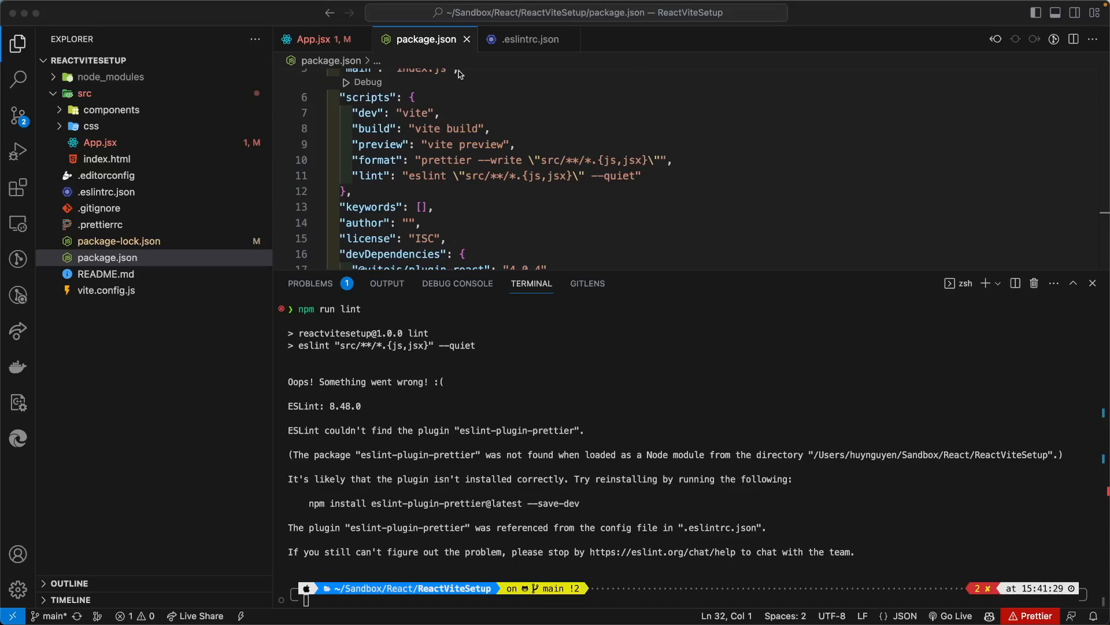
{"action": "mouse_move", "coordinate": [489, 94]}
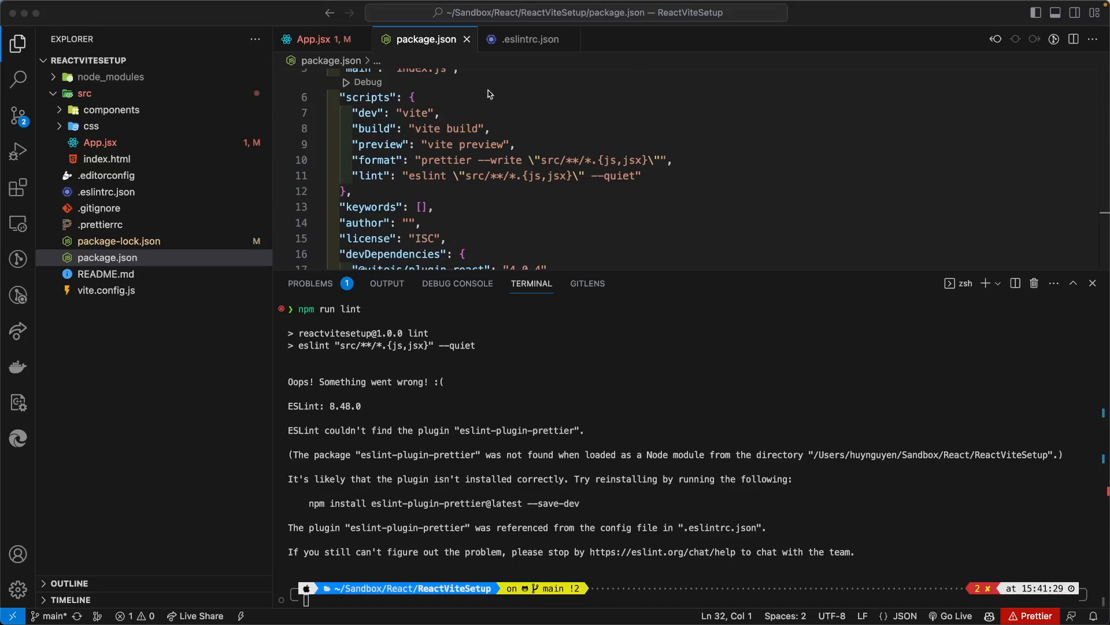
{"action": "mouse_move", "coordinate": [507, 124]}
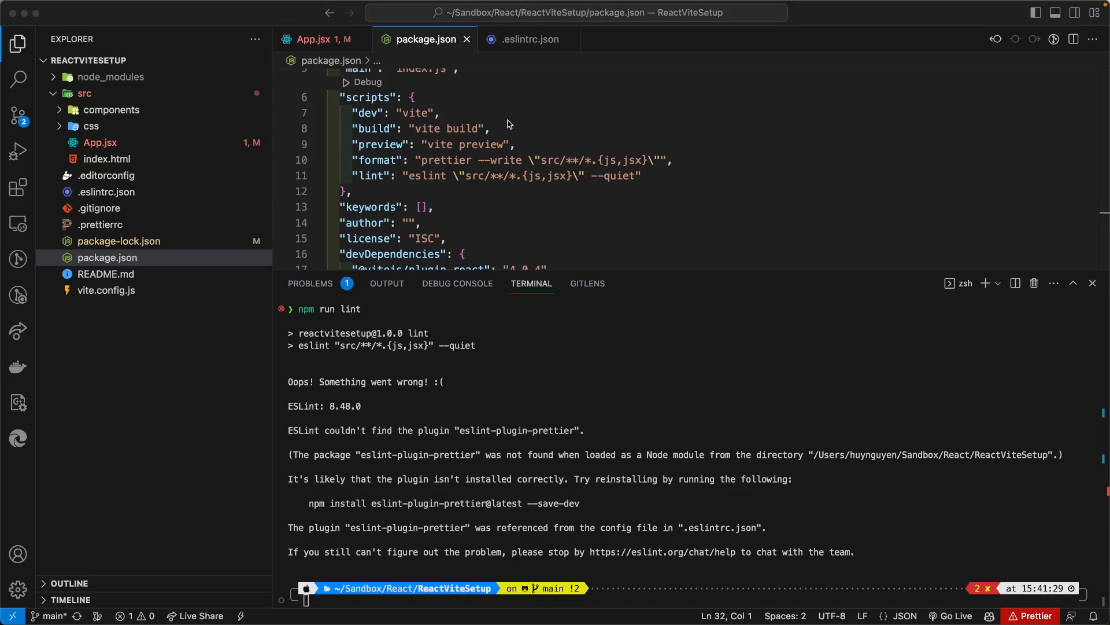
Step: Highlight the lint script, the missing eslint-plugin-prettier error and its suggested install command
{"action": "left_click", "coordinate": [507, 128]}
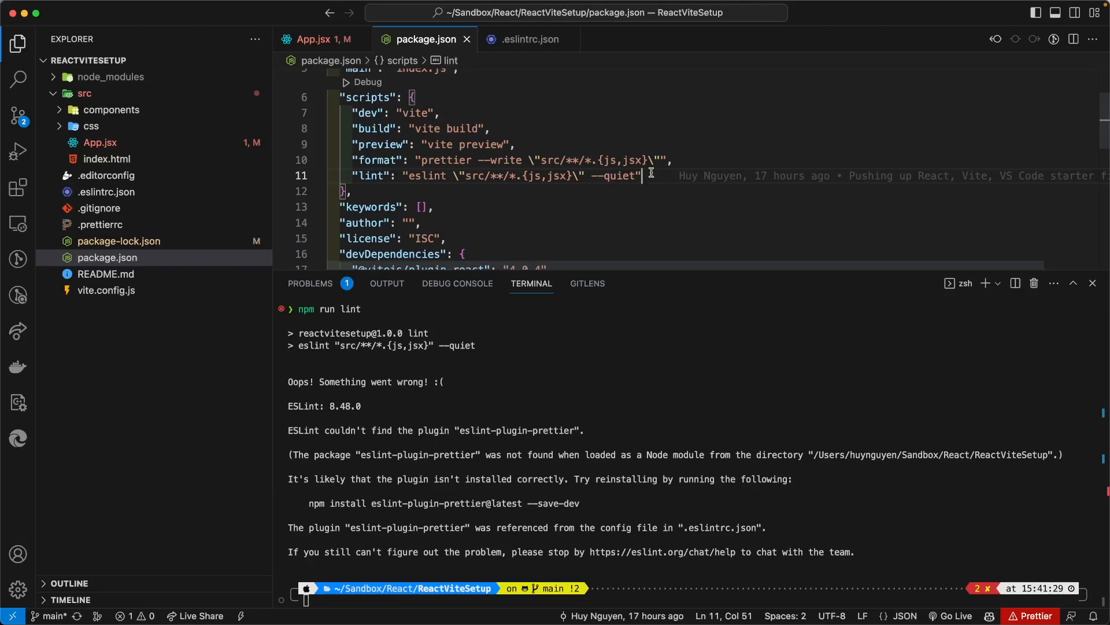
{"action": "mouse_move", "coordinate": [662, 362]}
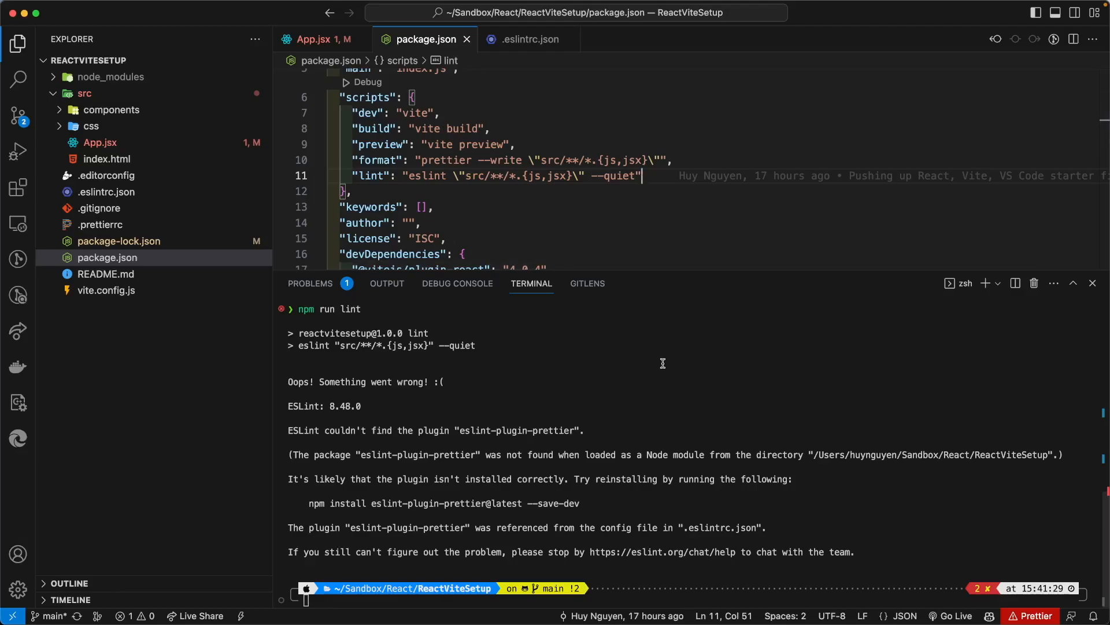
{"action": "mouse_move", "coordinate": [425, 392]}
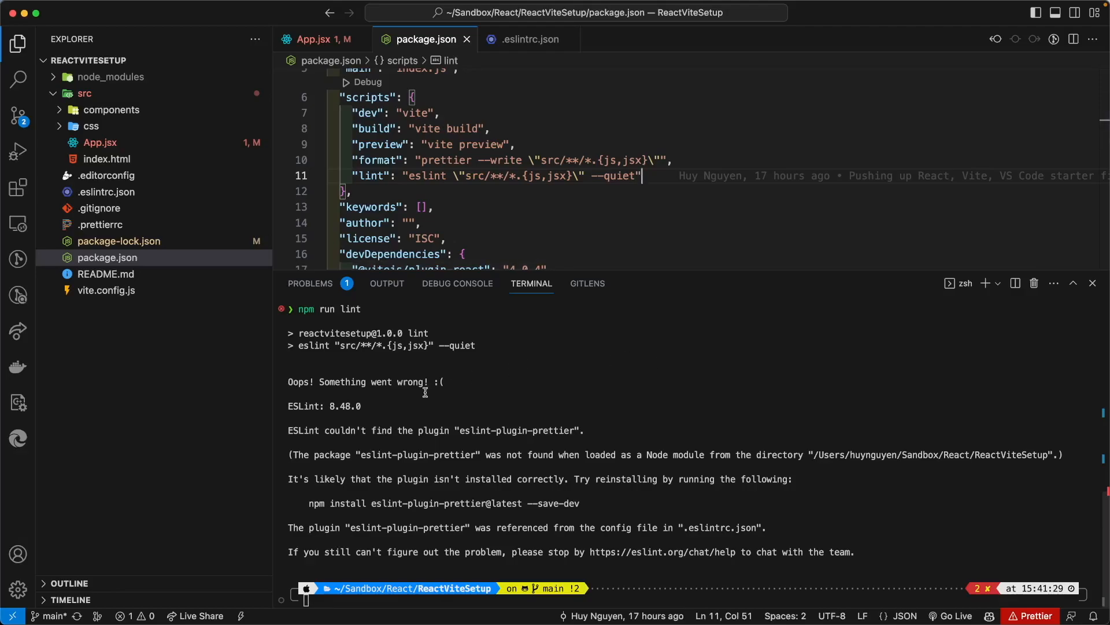
{"action": "double_click", "coordinate": [365, 381]}
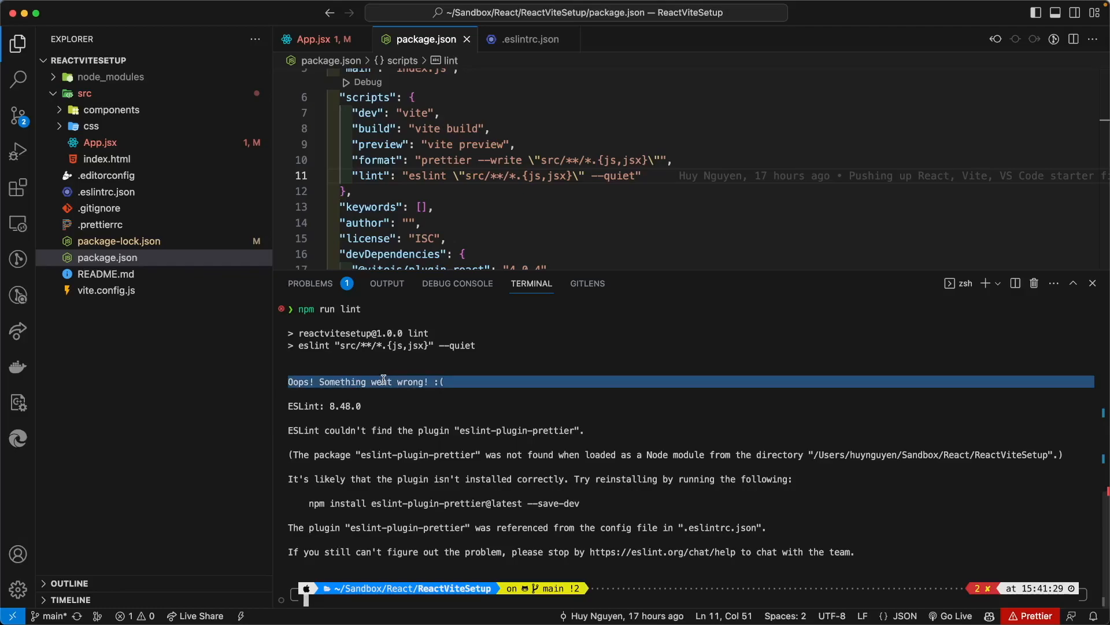
{"action": "double_click", "coordinate": [402, 430]}
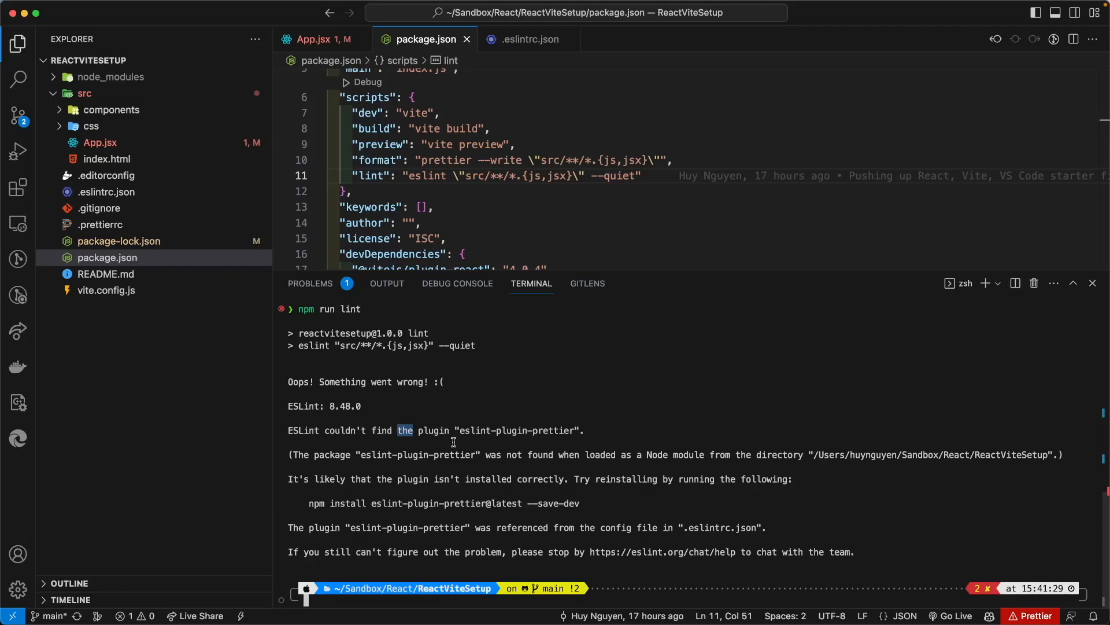
{"action": "mouse_move", "coordinate": [466, 430]}
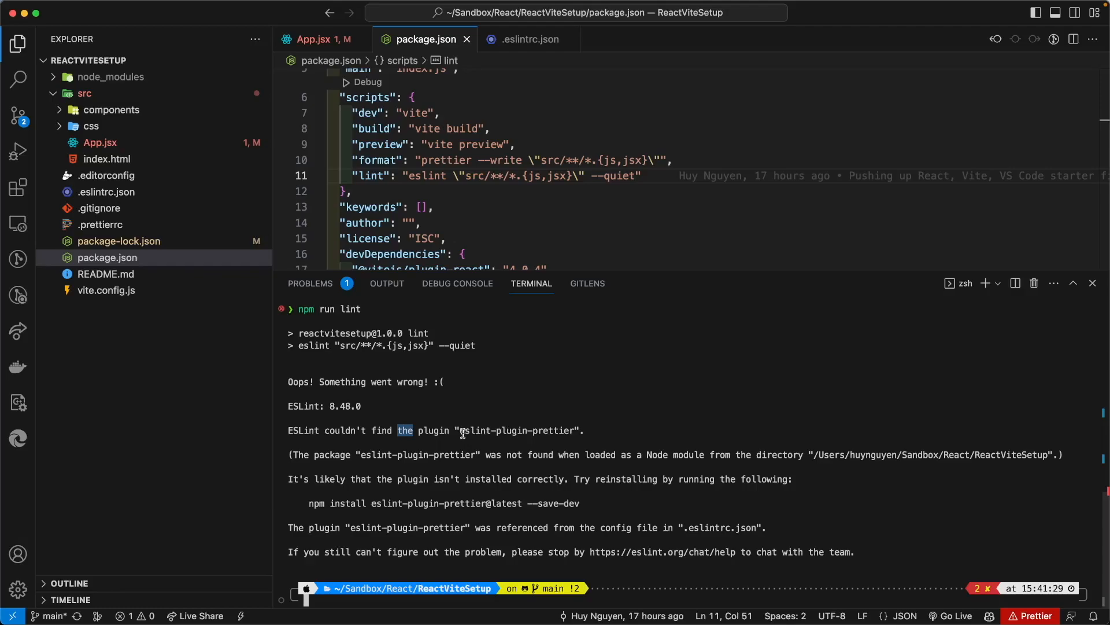
{"action": "double_click", "coordinate": [517, 429]}
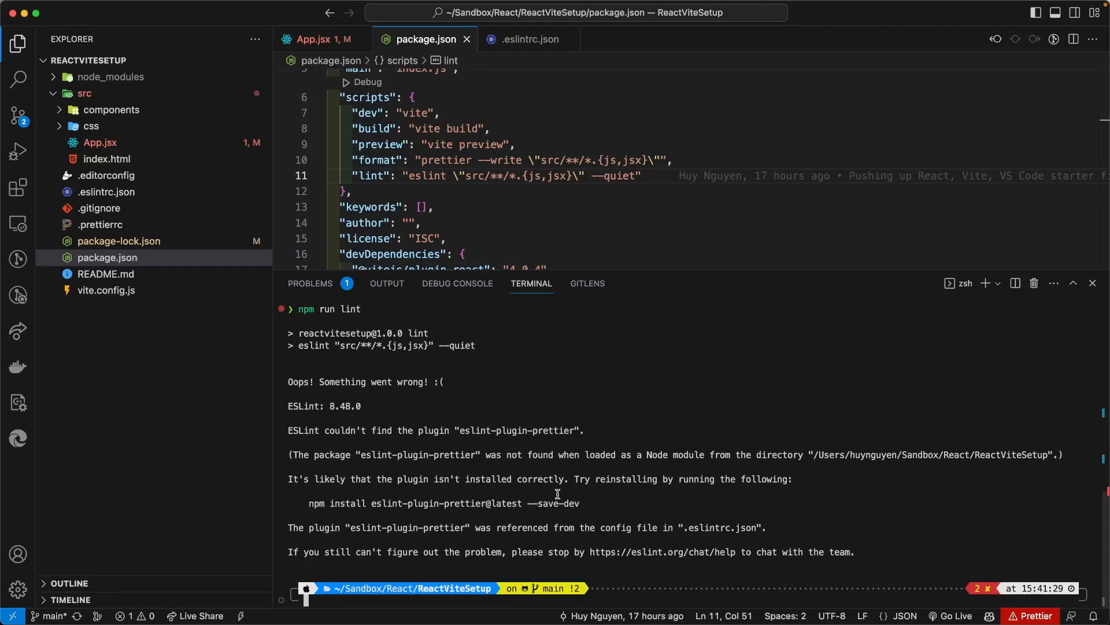
{"action": "mouse_move", "coordinate": [313, 503]}
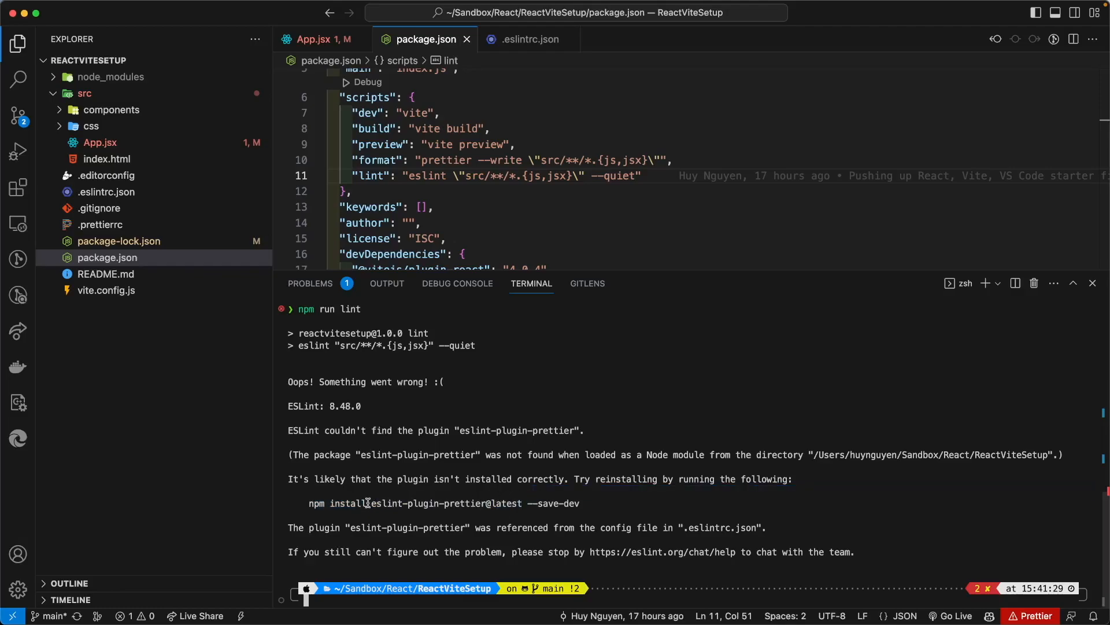
{"action": "double_click", "coordinate": [446, 502]}
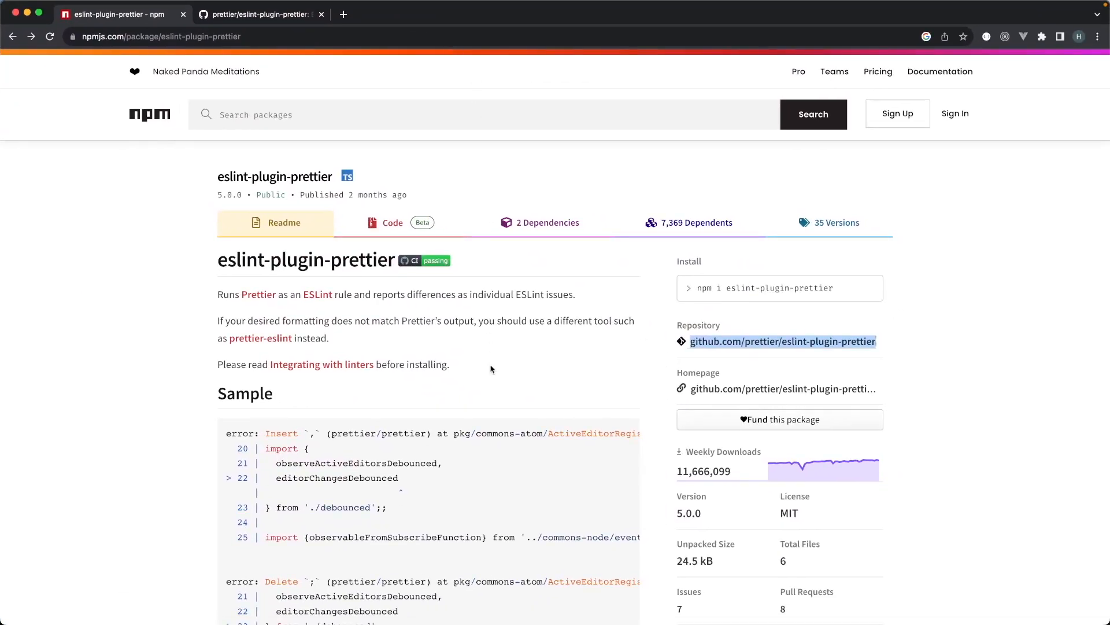
{"action": "scroll", "scroll_direction": "down", "scroll_amount": 3}
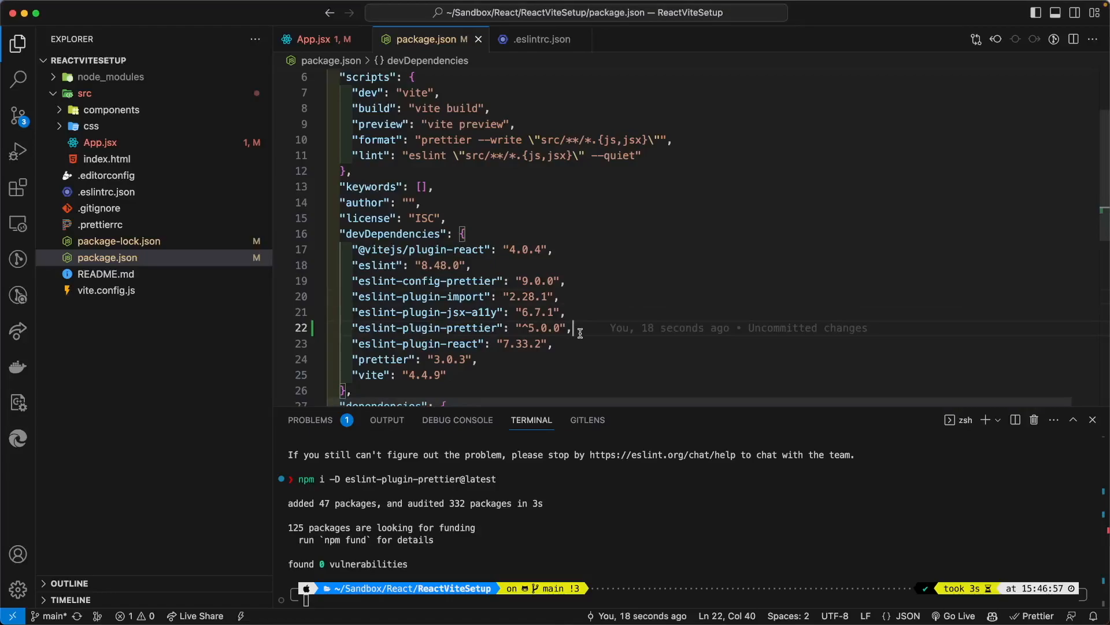
{"action": "mouse_move", "coordinate": [622, 473]}
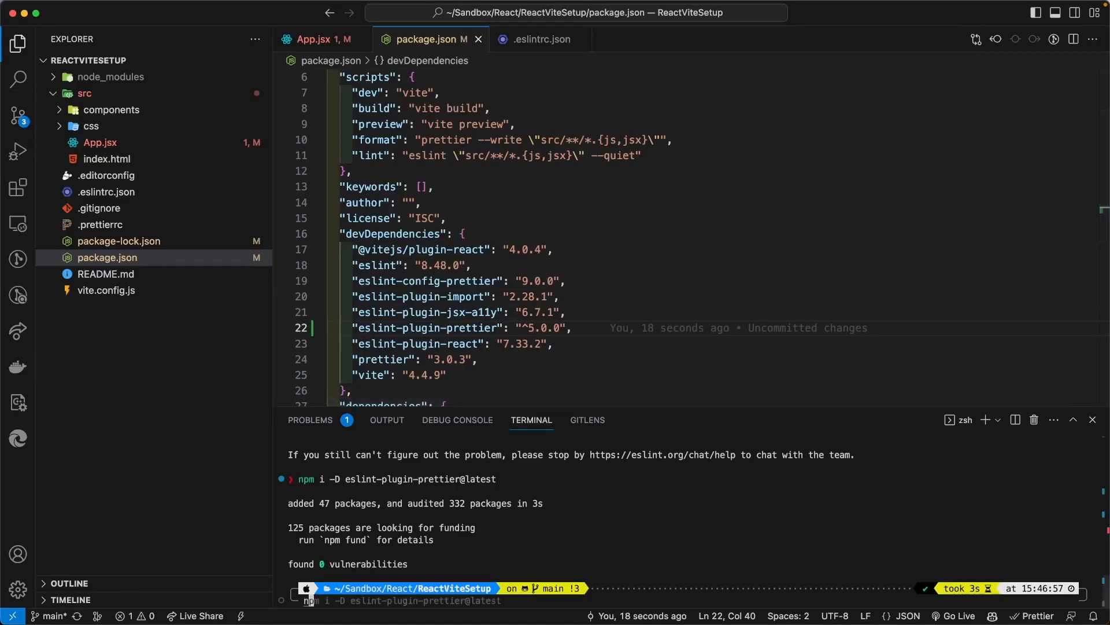
Step: Run npm run lint, which now reports one 'Confetti' is not defined error
{"action": "type", "text": "npm run lint"}
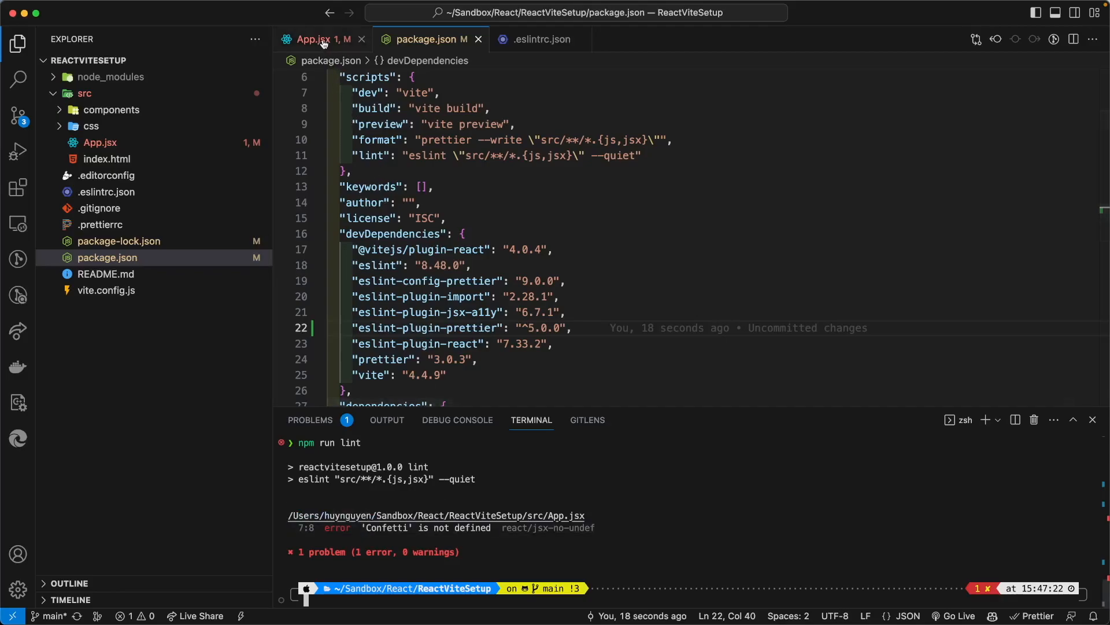
Step: Open App.jsx to inspect the Confetti error and rerun npm run lint
{"action": "left_click", "coordinate": [317, 38]}
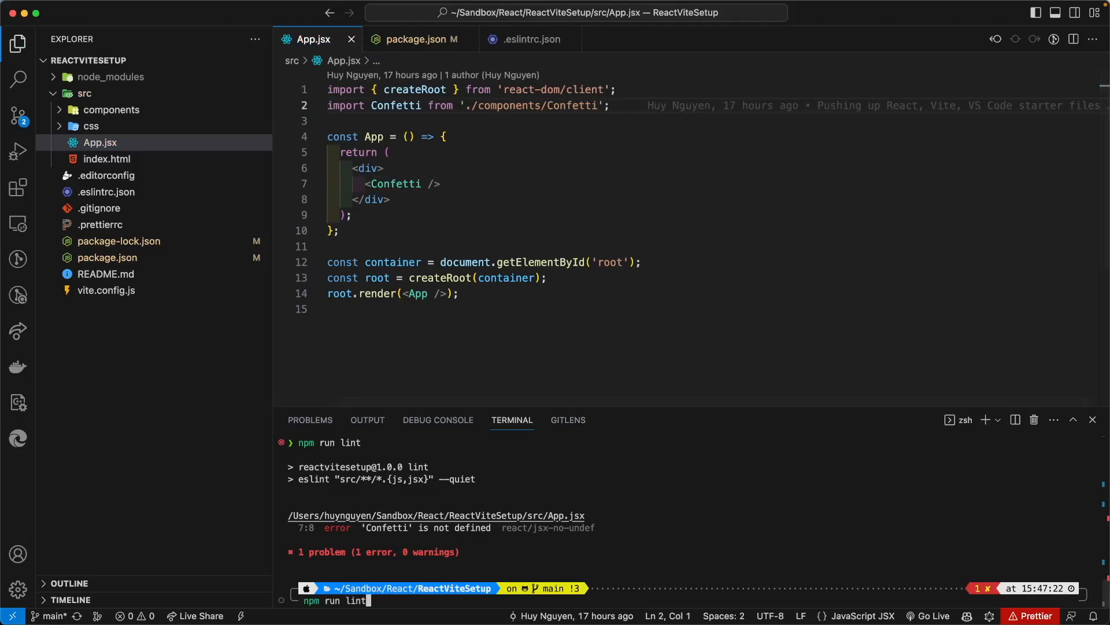
{"action": "key", "text": "Enter"}
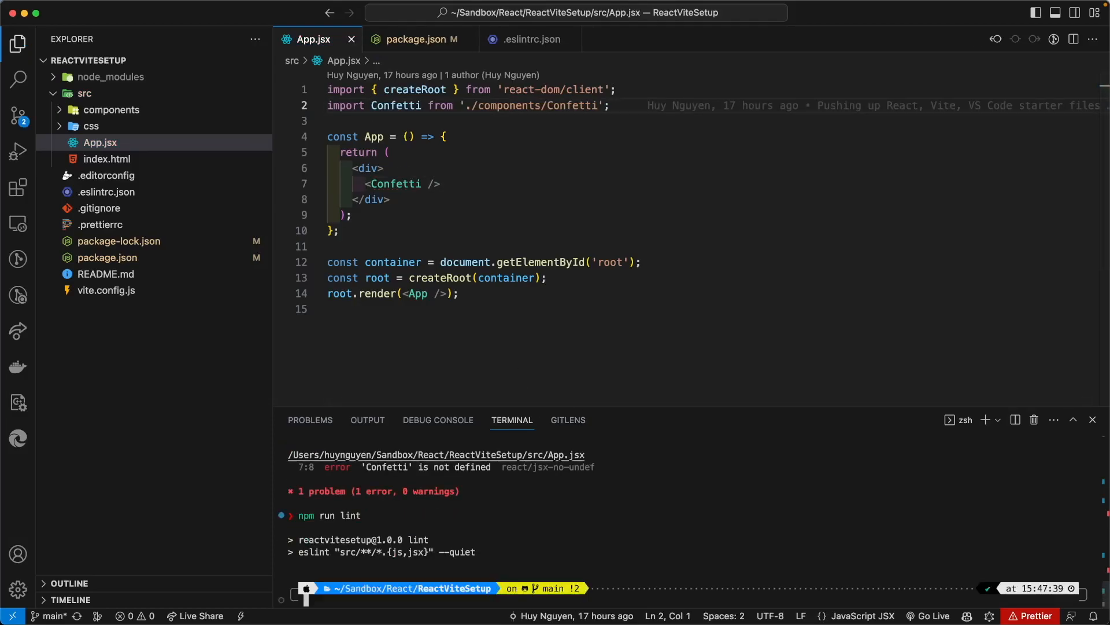
{"action": "mouse_move", "coordinate": [671, 524]}
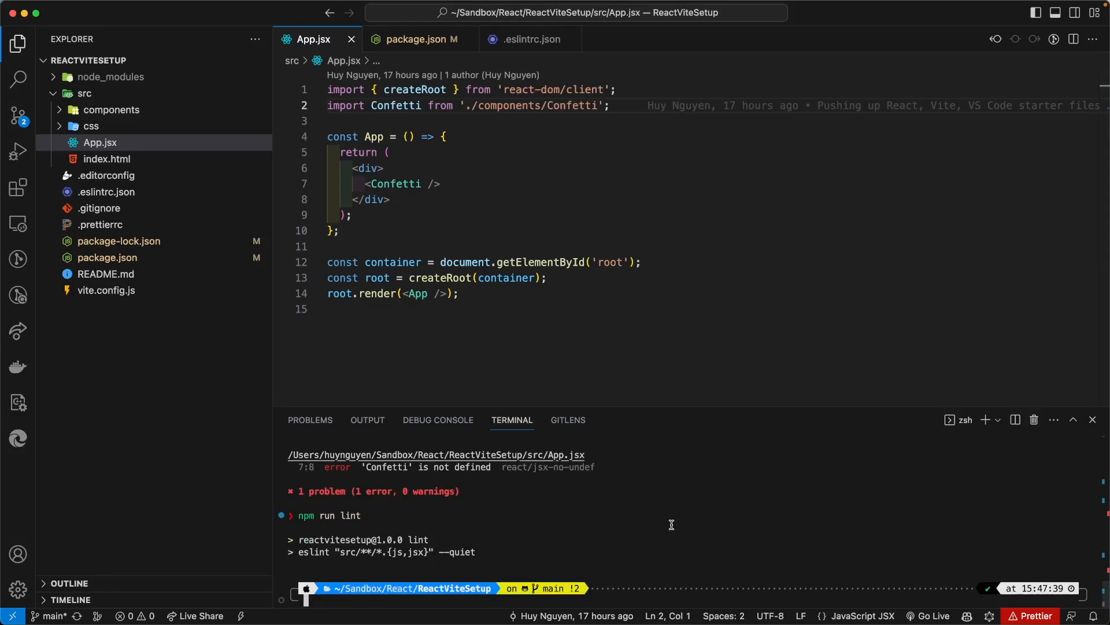
{"action": "mouse_move", "coordinate": [479, 558]}
{"action": "type", "text": "// "}
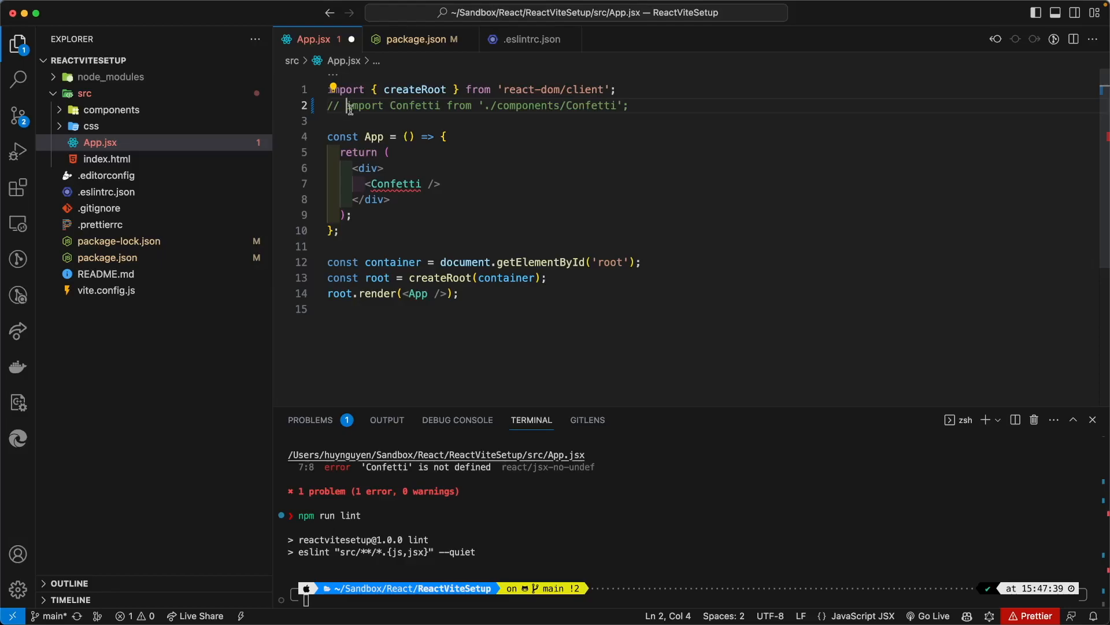
{"action": "mouse_move", "coordinate": [394, 183]}
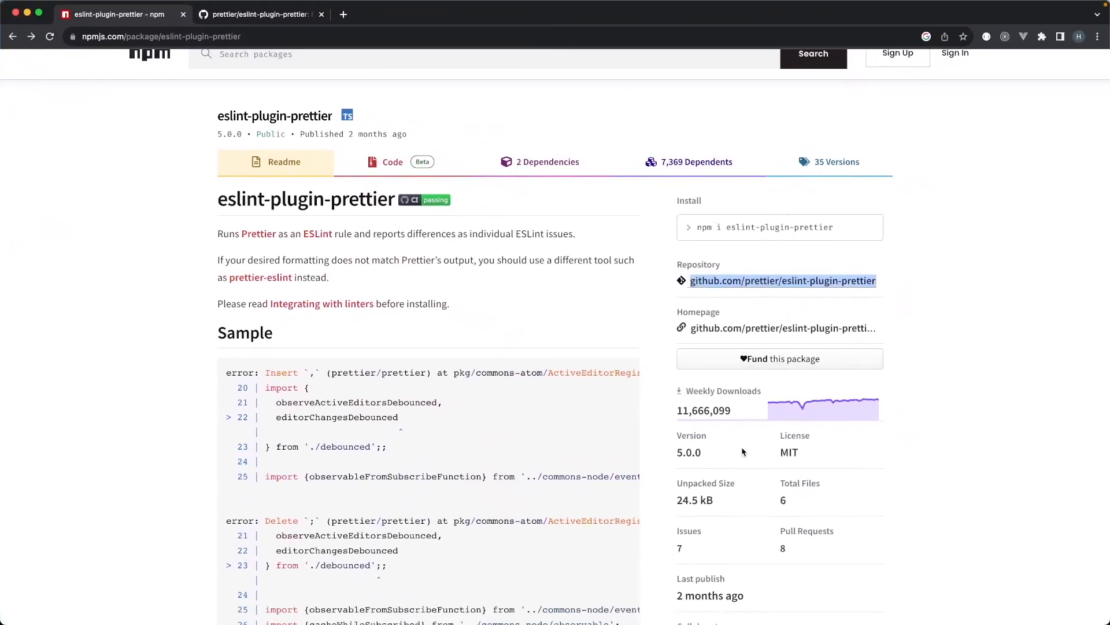
{"action": "mouse_move", "coordinate": [716, 428]}
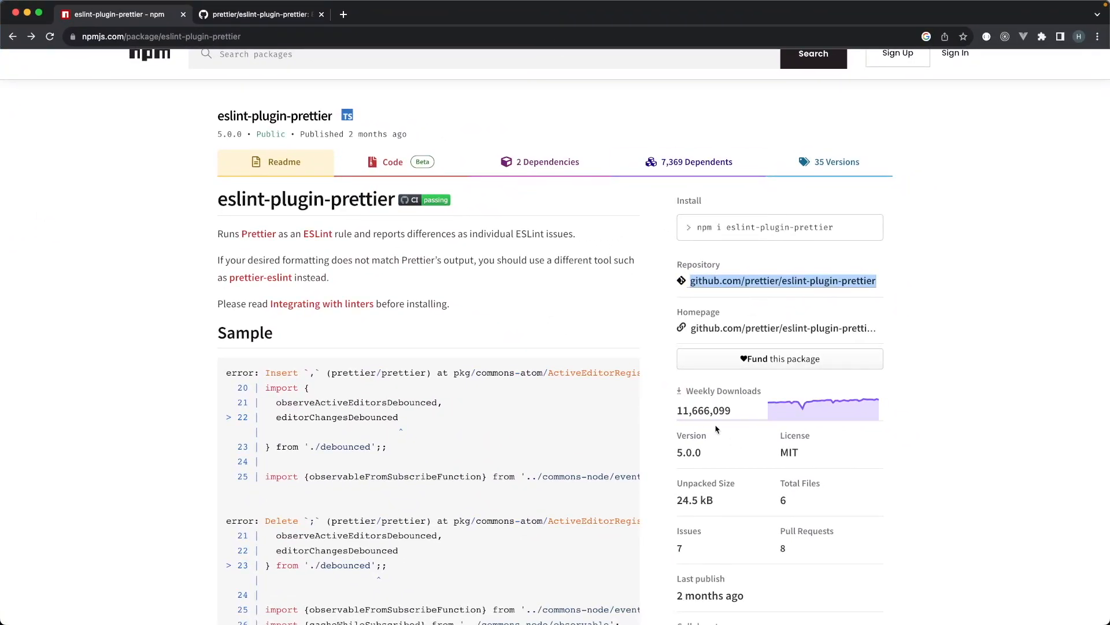